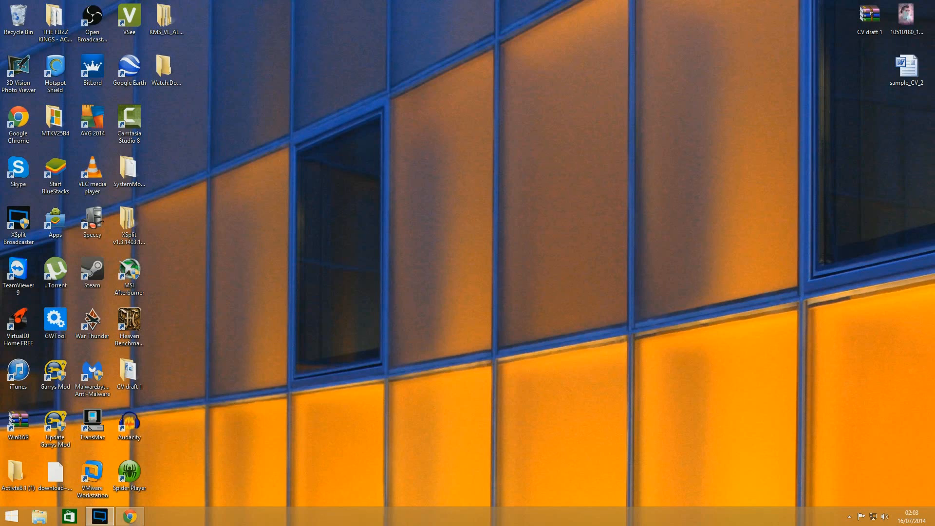
Step: Check the classic Start menu, then tick Classic Start under Utilities on ninite.com in Chrome
{"action": "left_click", "coordinate": [11, 516]}
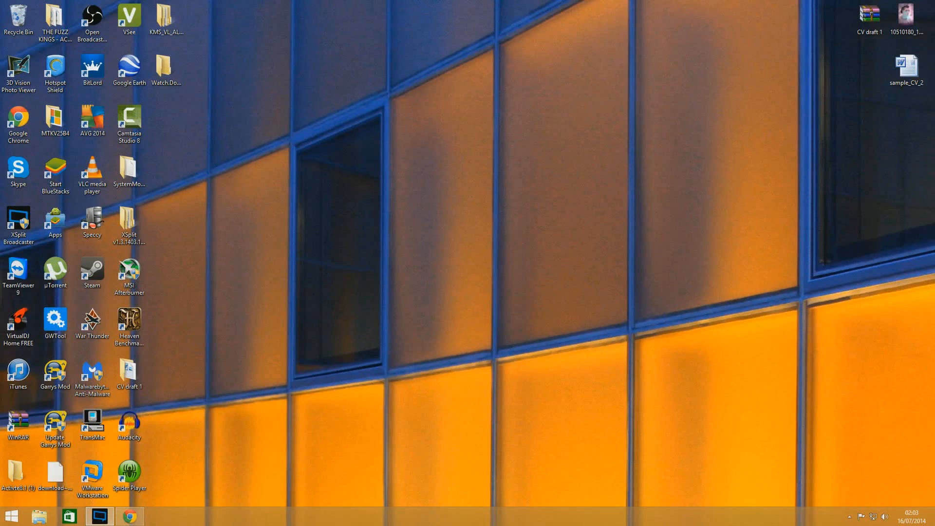
{"action": "left_click", "coordinate": [10, 516]}
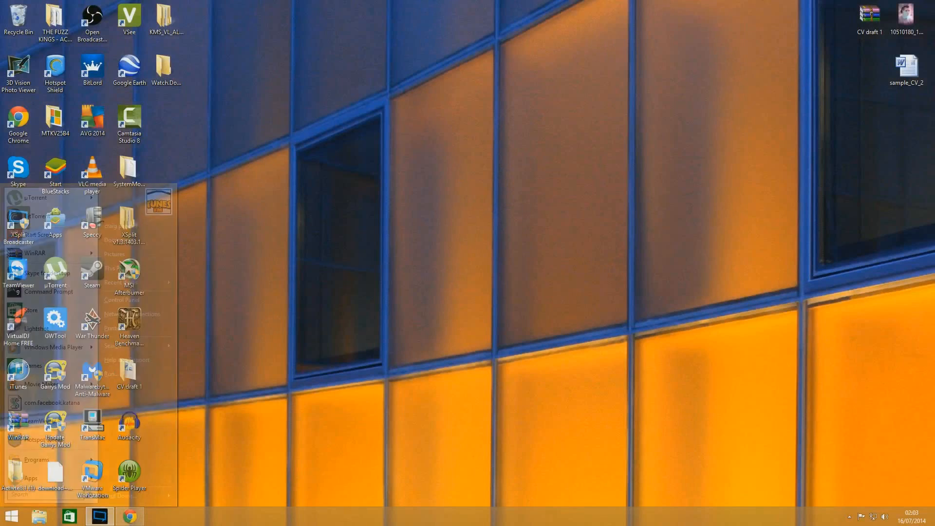
{"action": "left_click", "coordinate": [12, 516]}
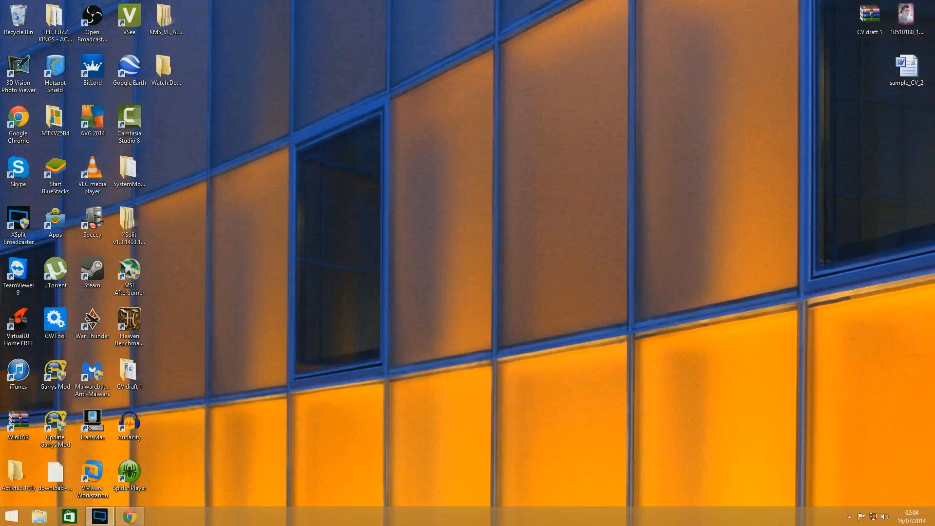
{"action": "mouse_move", "coordinate": [130, 516]}
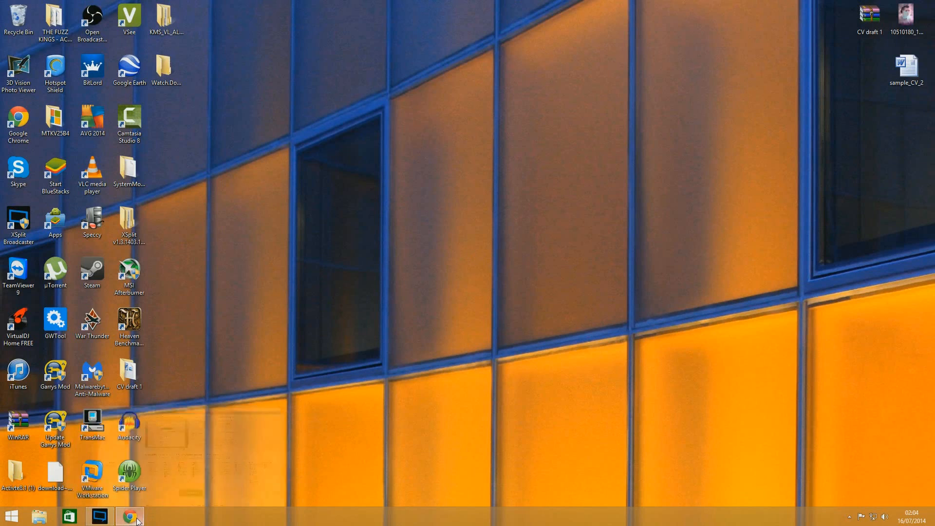
{"action": "left_click", "coordinate": [129, 515]}
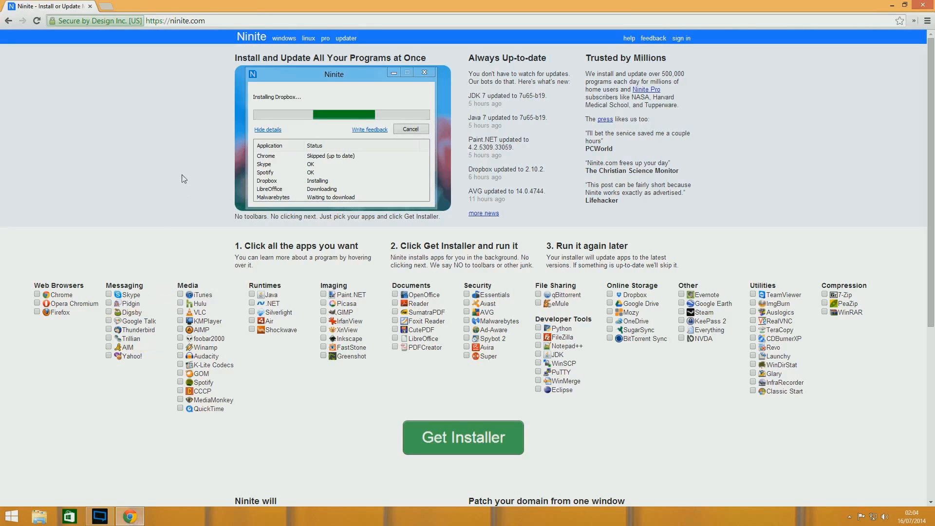
{"action": "mouse_move", "coordinate": [252, 37]}
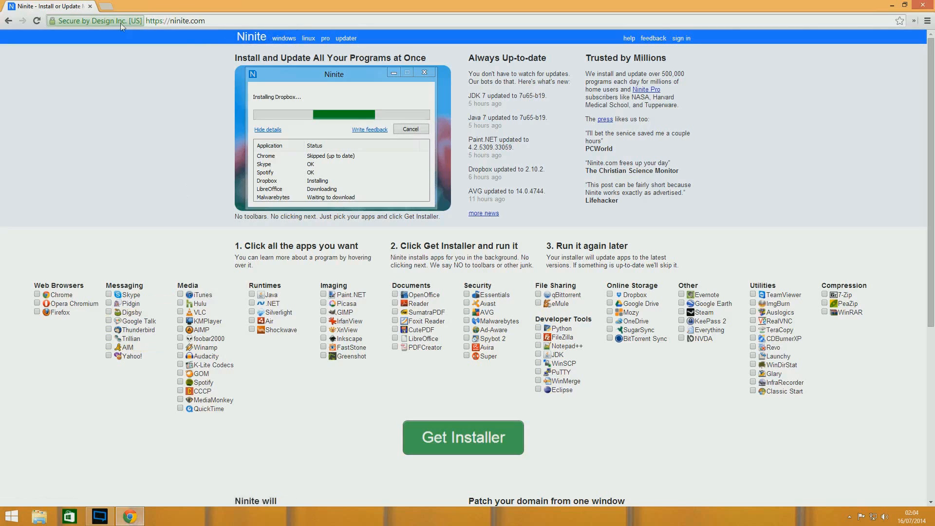
{"action": "mouse_move", "coordinate": [3, 257]}
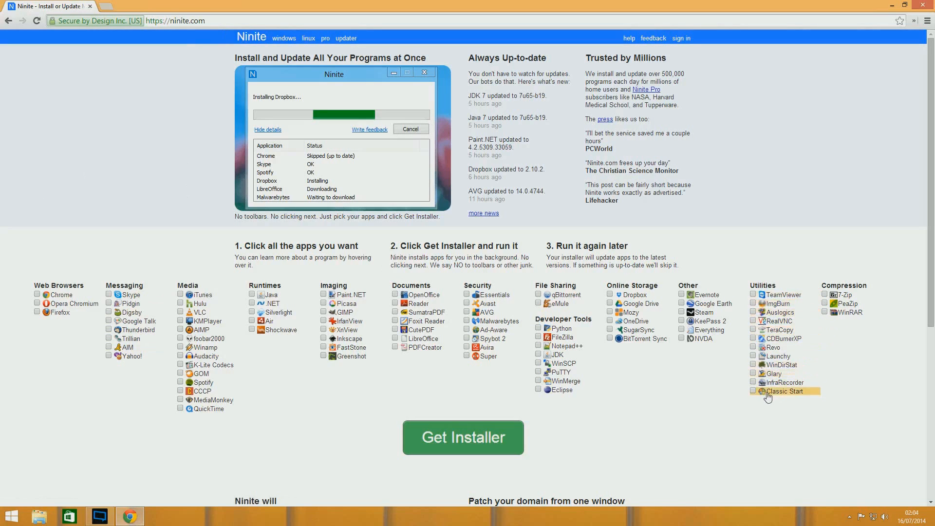
{"action": "mouse_move", "coordinate": [784, 391]}
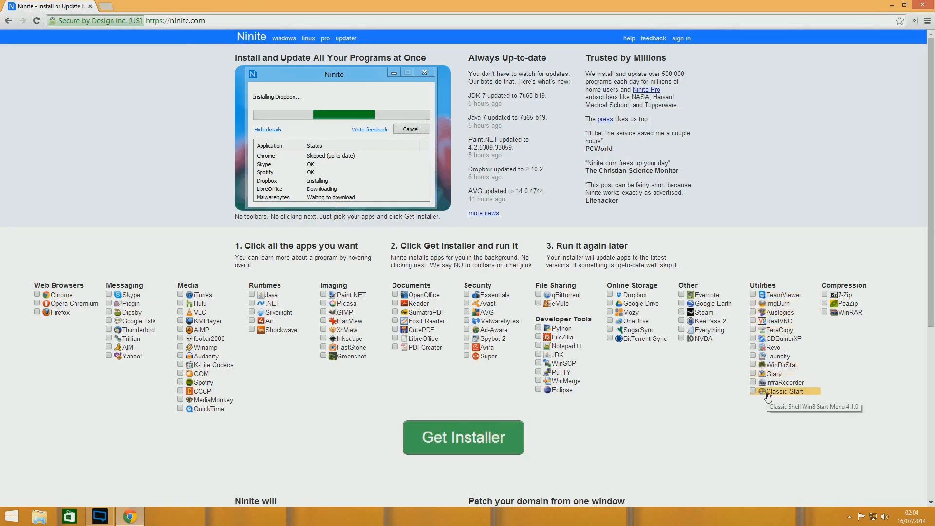
{"action": "left_click", "coordinate": [753, 390]}
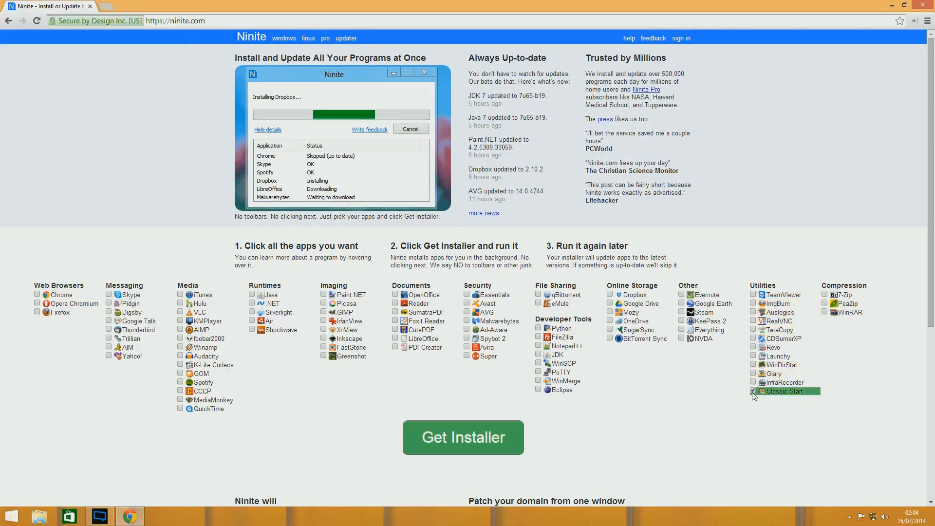
{"action": "mouse_move", "coordinate": [462, 437]}
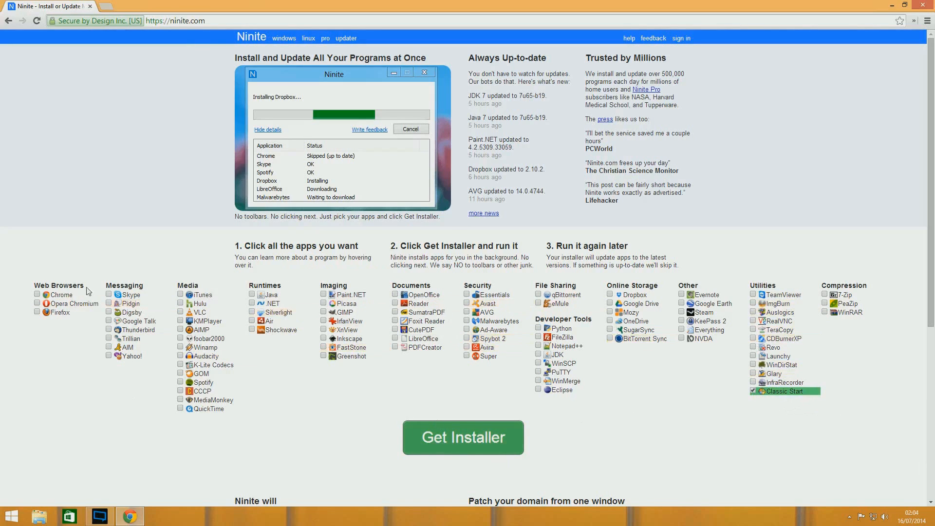
{"action": "mouse_move", "coordinate": [251, 440]}
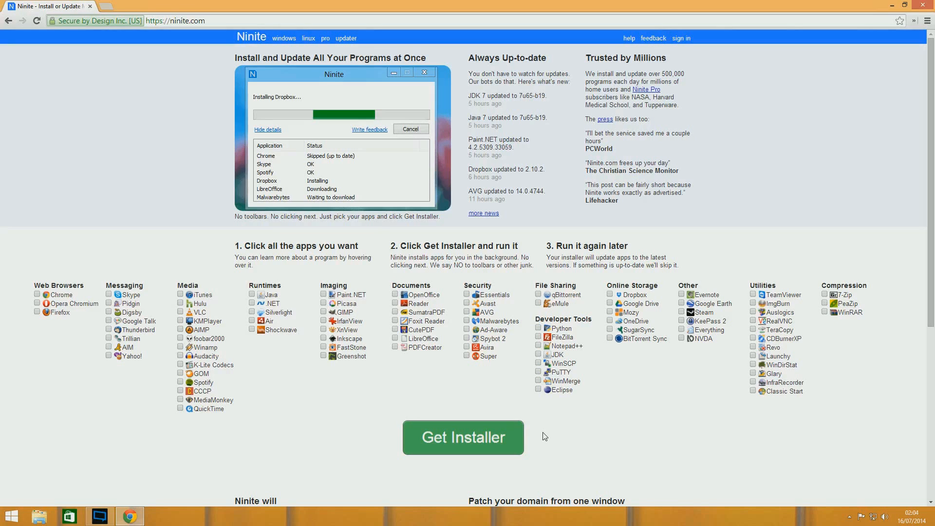
{"action": "mouse_move", "coordinate": [819, 41]}
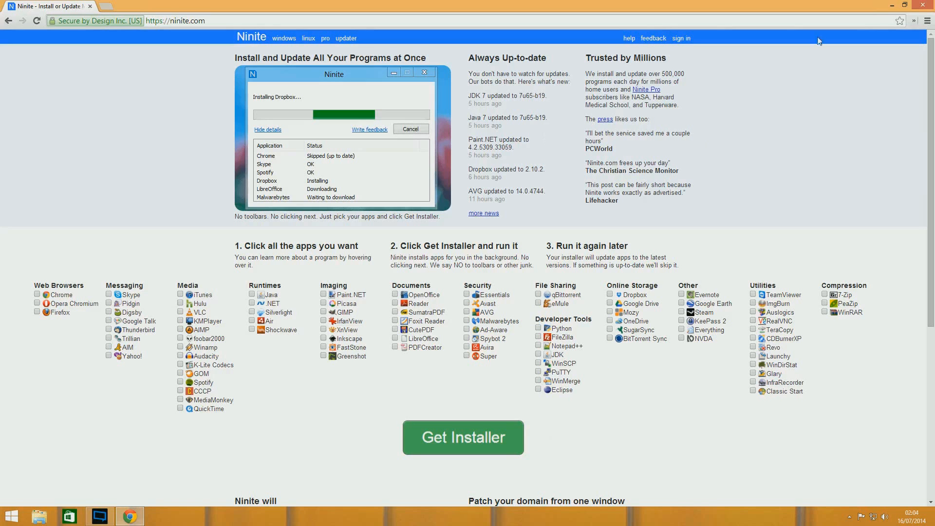
Step: Minimise Chrome, browse the Programs folders in the classic Start menu, then close the menu
{"action": "left_click", "coordinate": [905, 5]}
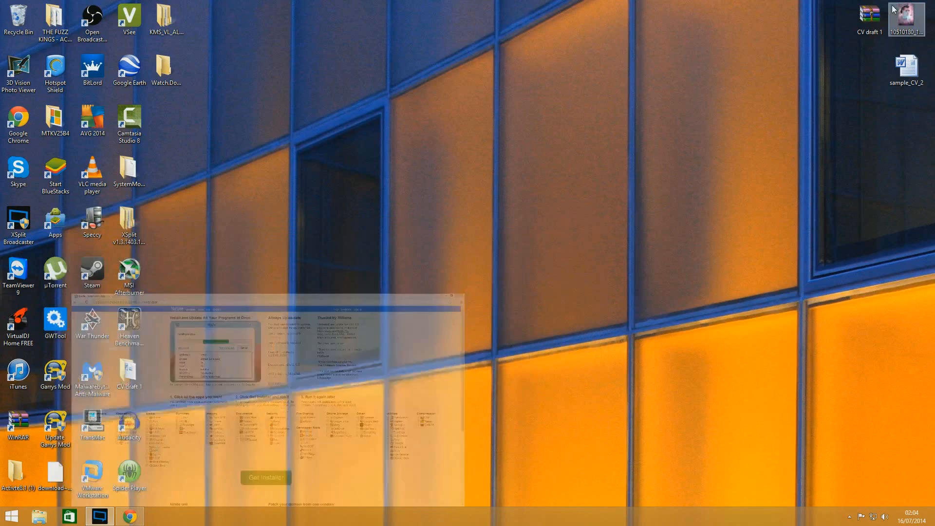
{"action": "left_click", "coordinate": [459, 297]}
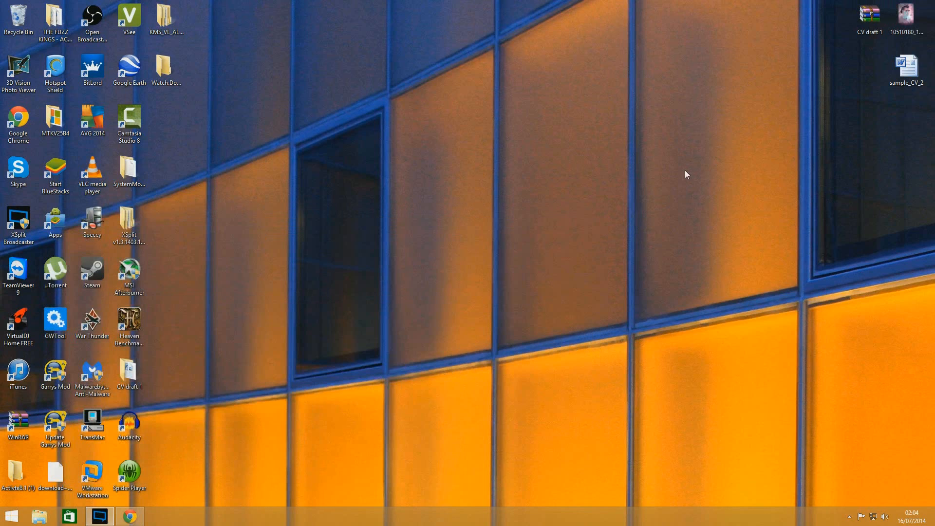
{"action": "left_click", "coordinate": [11, 516]}
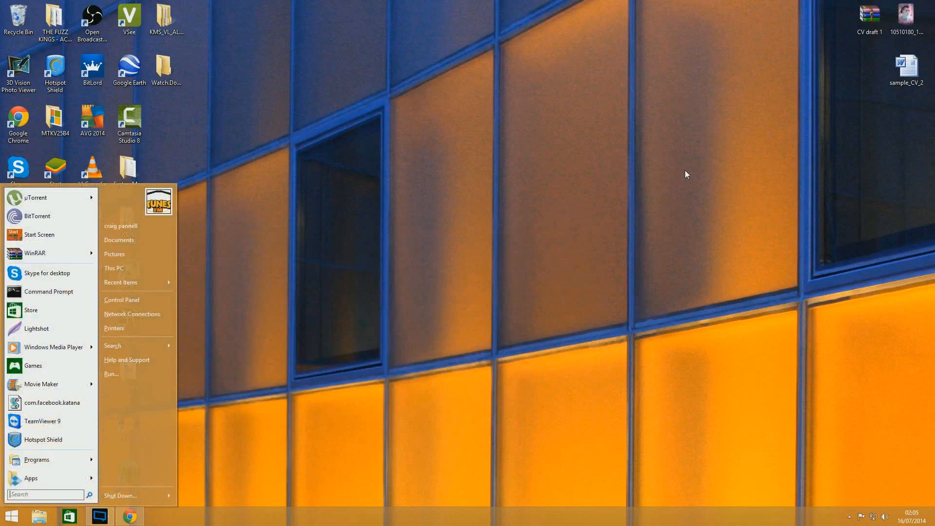
{"action": "mouse_move", "coordinate": [132, 314]}
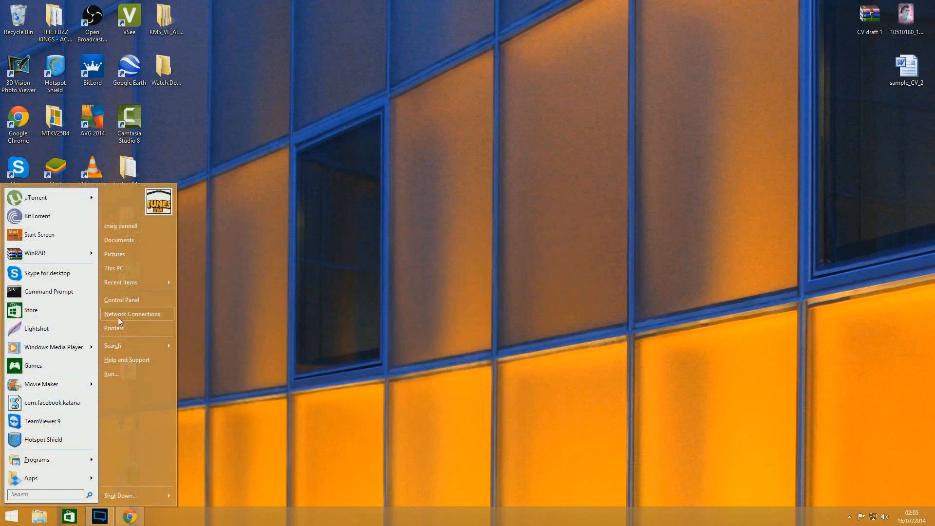
{"action": "mouse_move", "coordinate": [114, 303]}
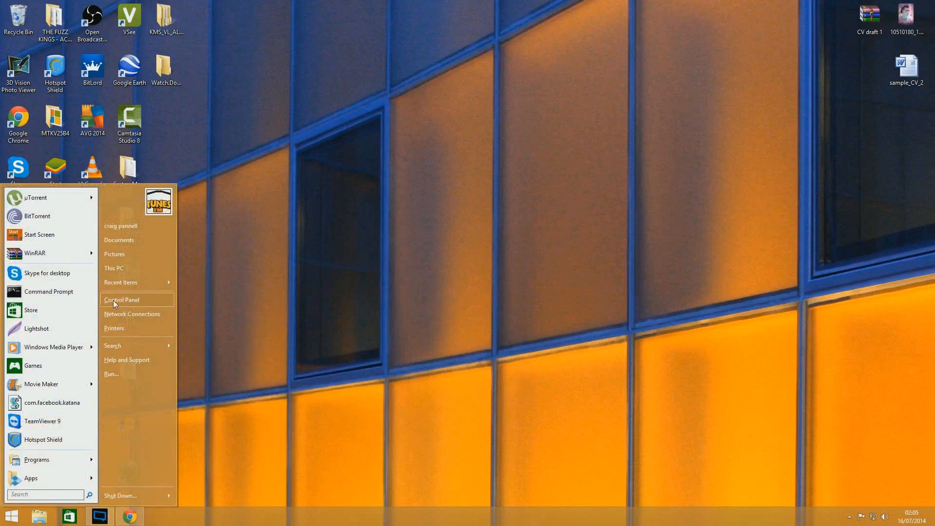
{"action": "mouse_move", "coordinate": [133, 281]}
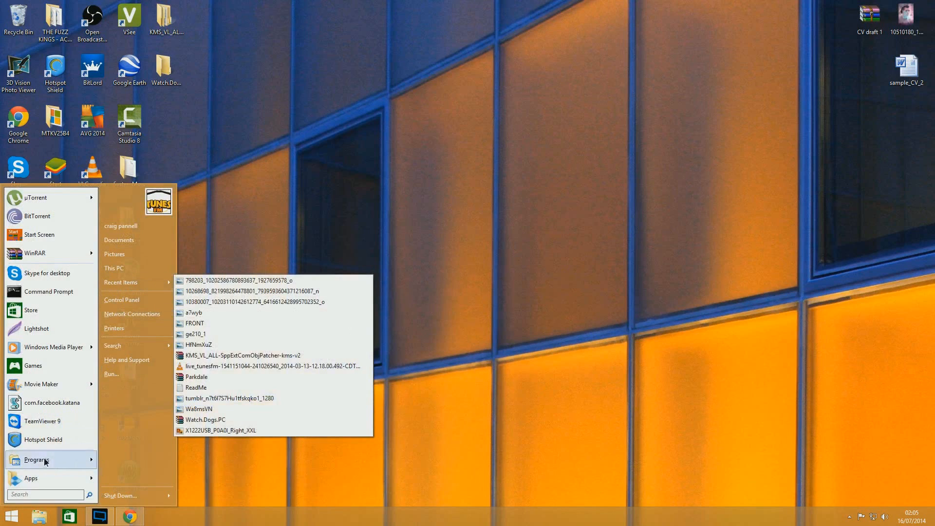
{"action": "left_click", "coordinate": [35, 459]}
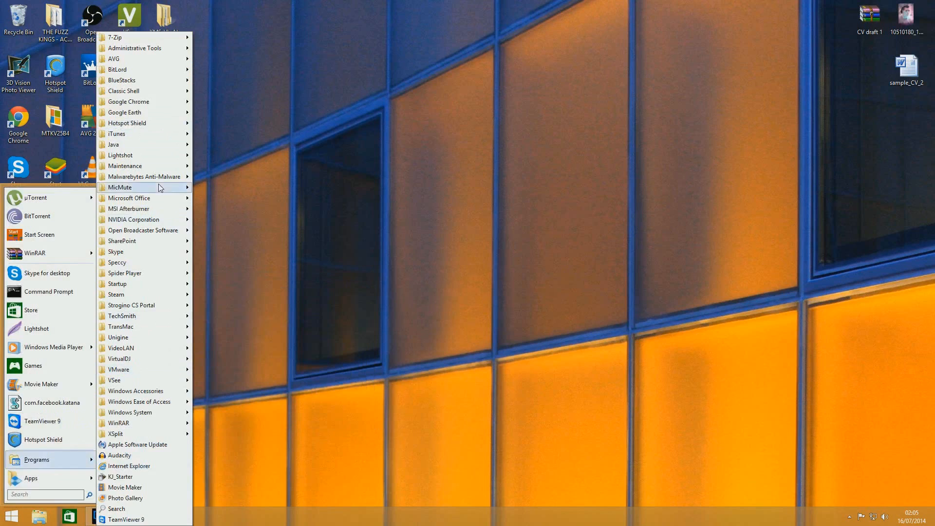
{"action": "left_click", "coordinate": [298, 162]}
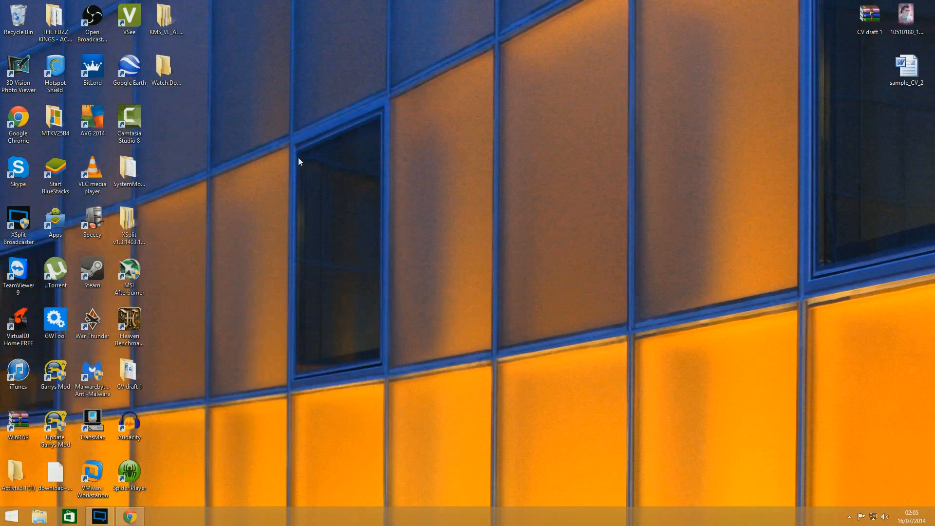
{"action": "mouse_move", "coordinate": [260, 191]}
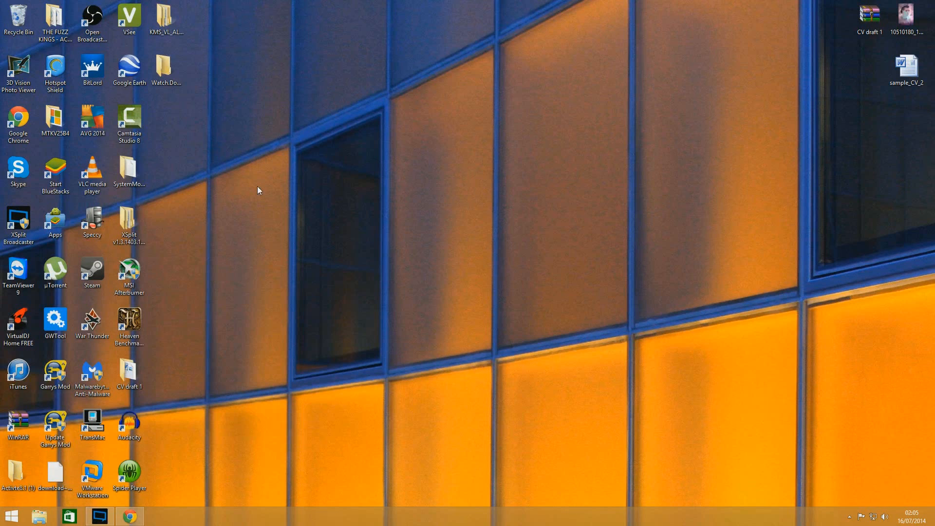
{"action": "left_click", "coordinate": [11, 515]}
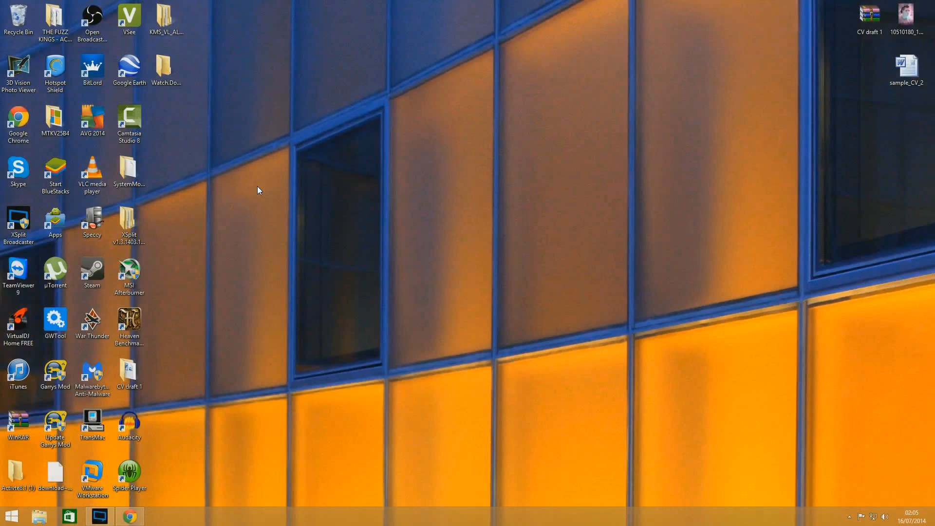
{"action": "left_click", "coordinate": [11, 516]}
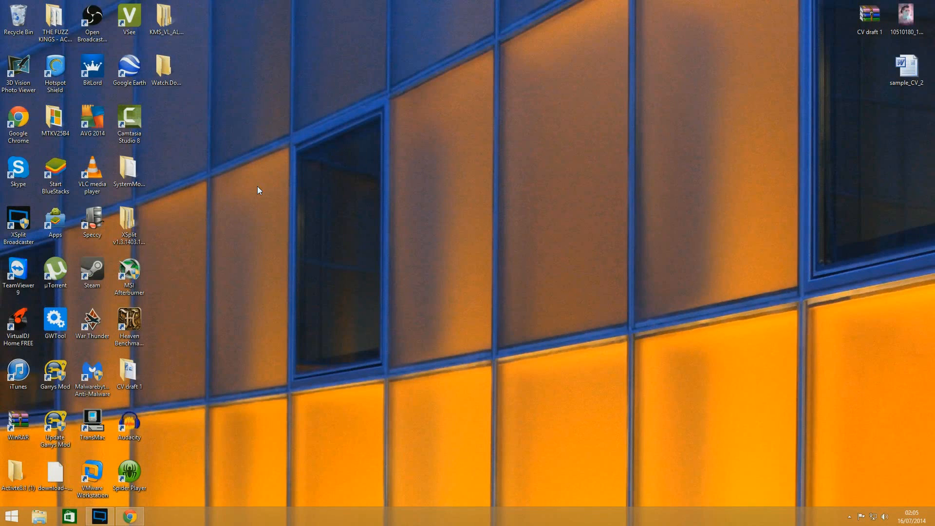
{"action": "mouse_move", "coordinate": [225, 179]}
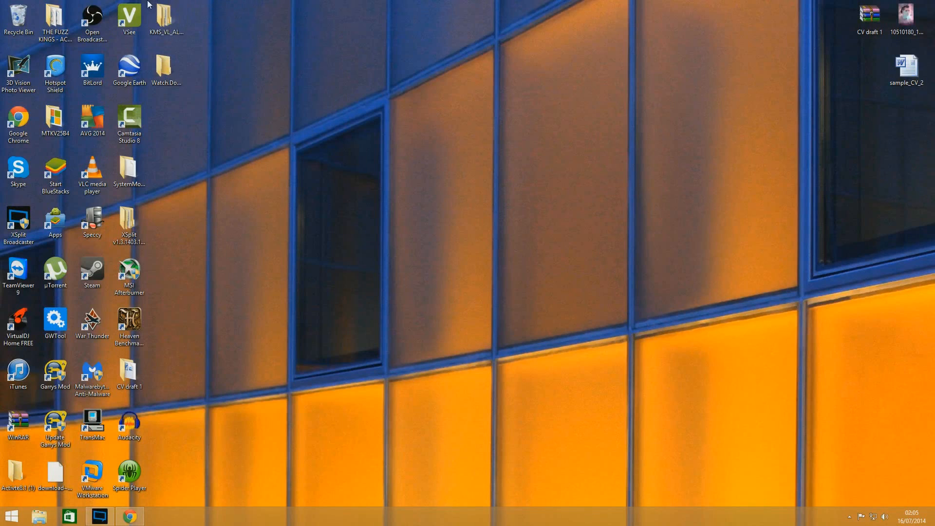
{"action": "mouse_move", "coordinate": [751, 106]}
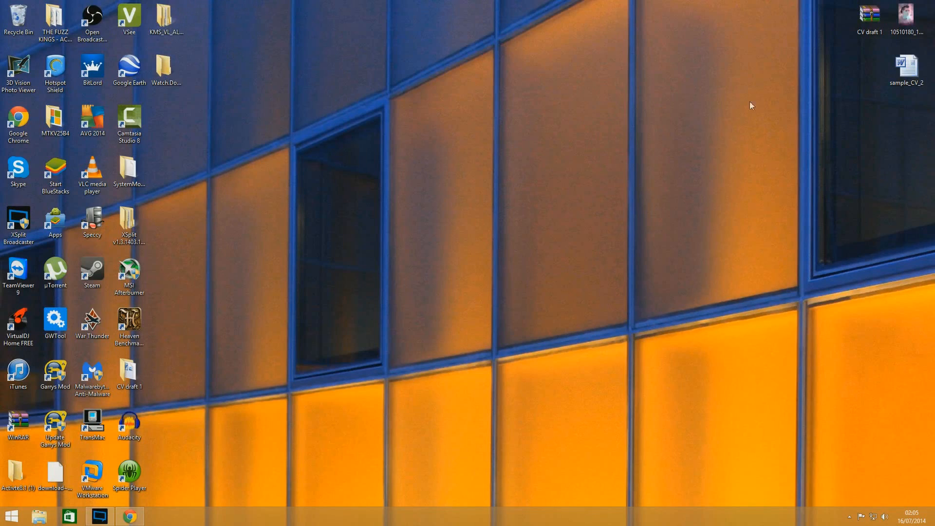